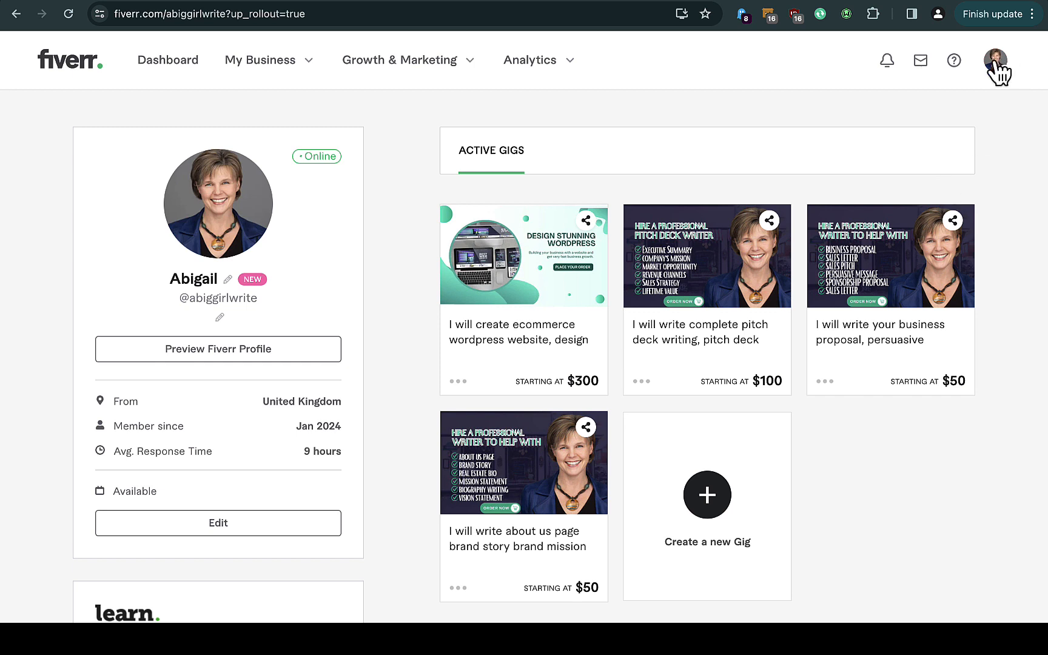
Open Settings from the profile avatar menu to reach the account deactivation section.
left_click(995, 60)
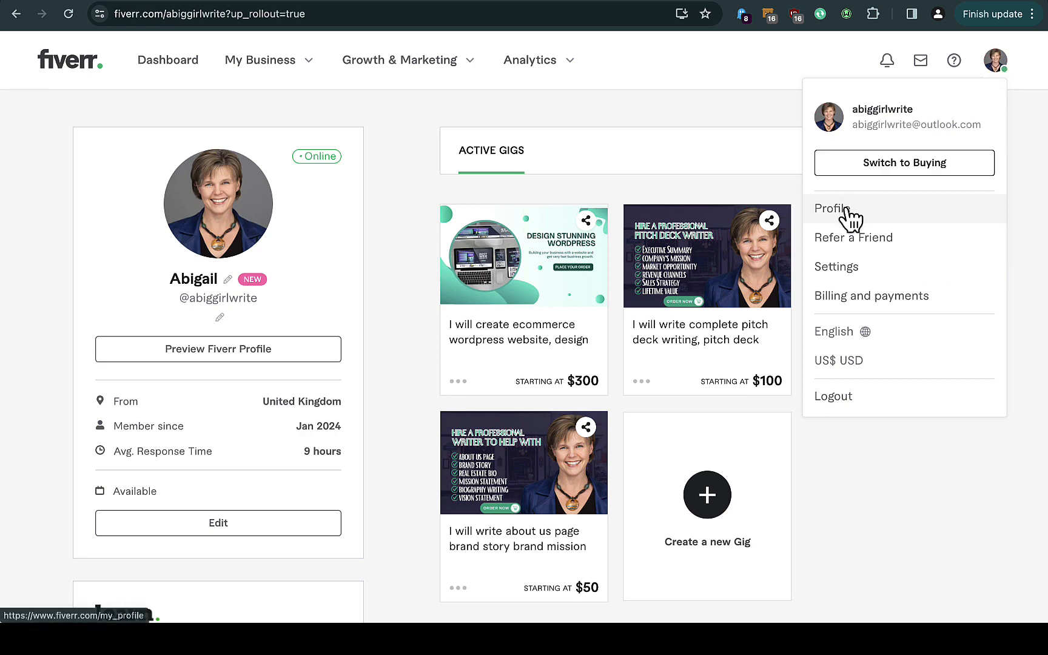
mouse_move(844, 281)
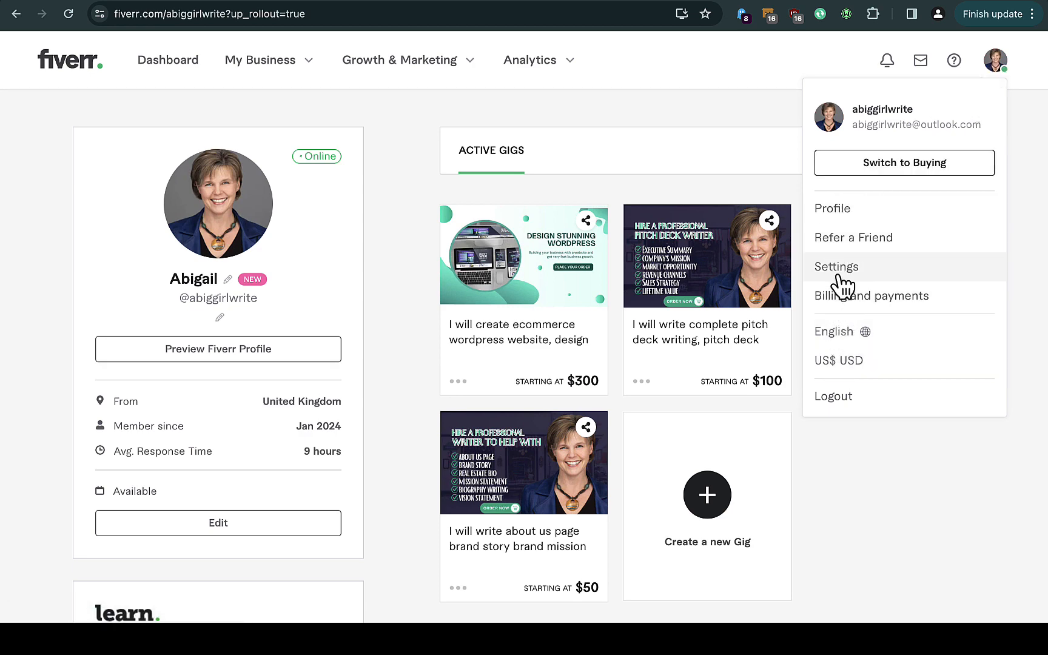
left_click(837, 266)
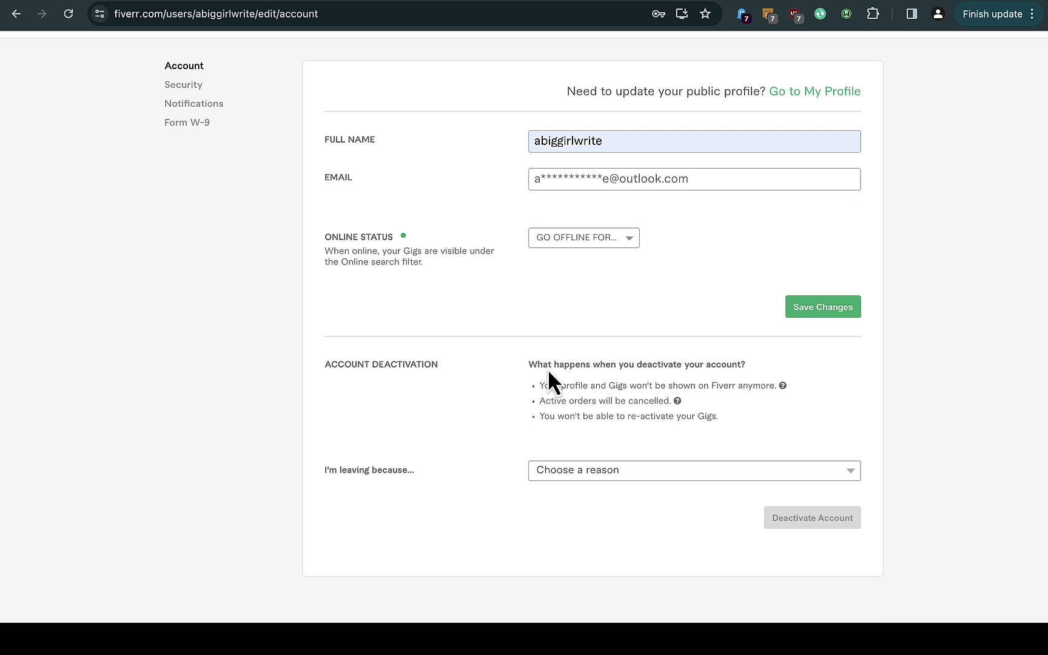
mouse_move(721, 431)
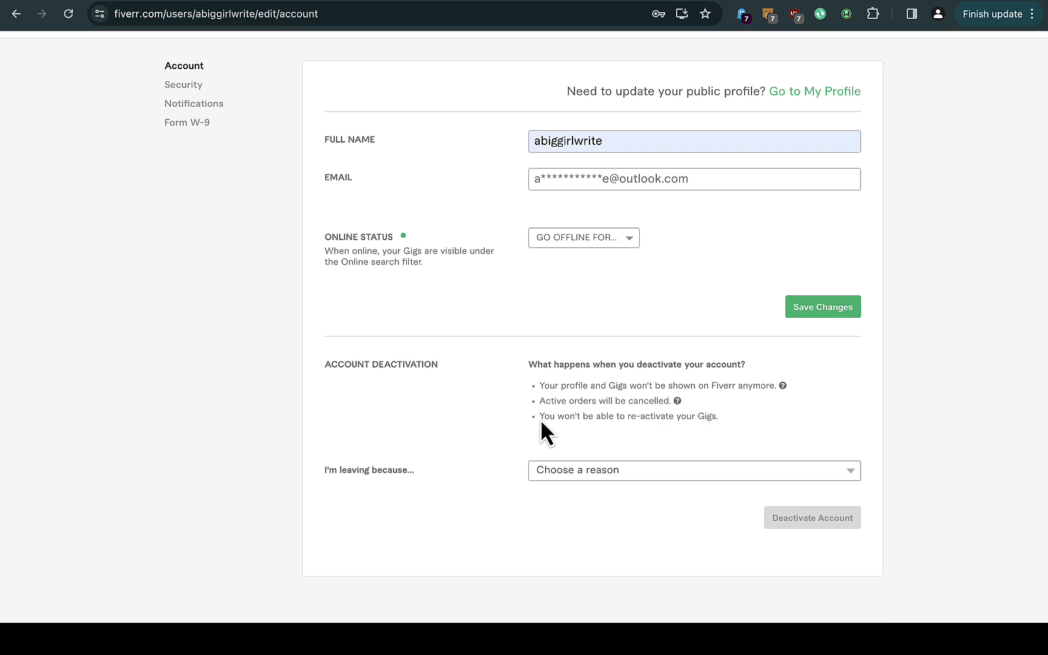
mouse_move(616, 484)
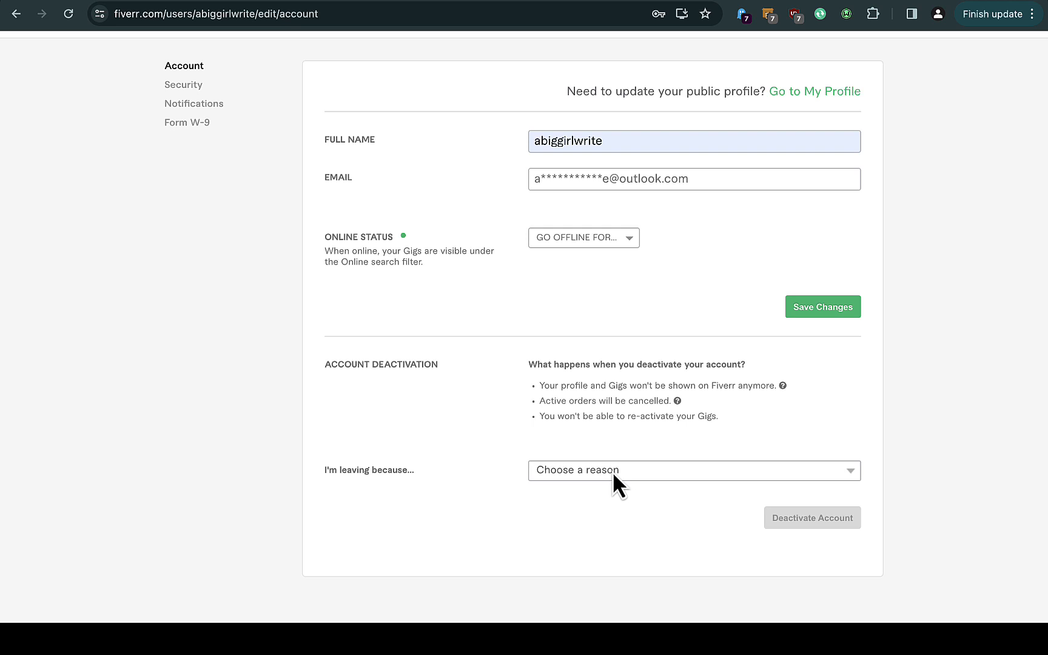
left_click(693, 470)
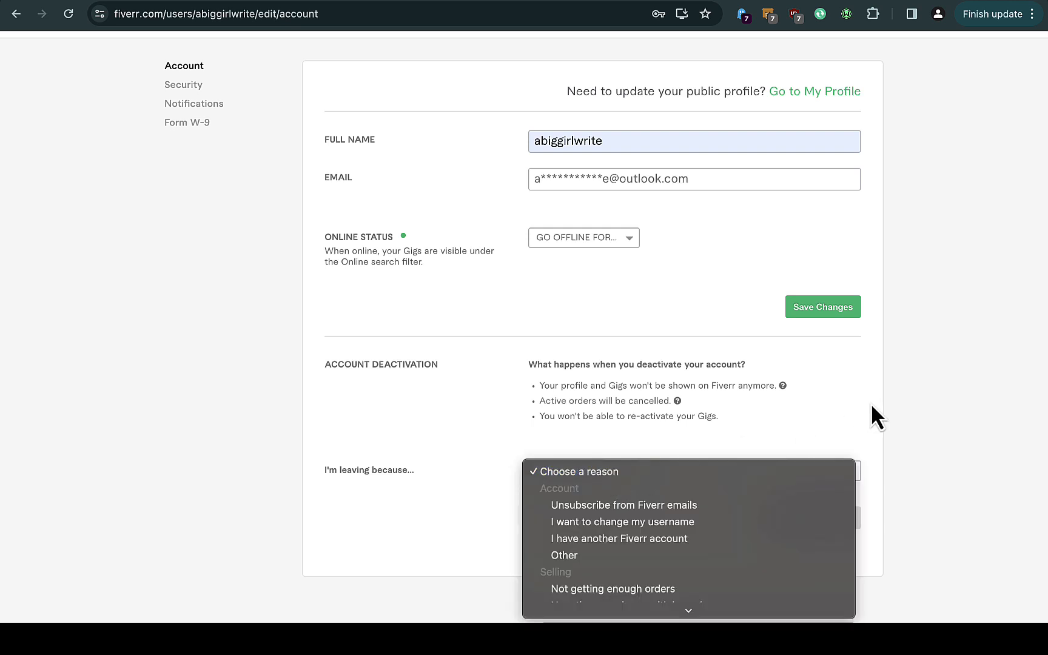
left_click(694, 469)
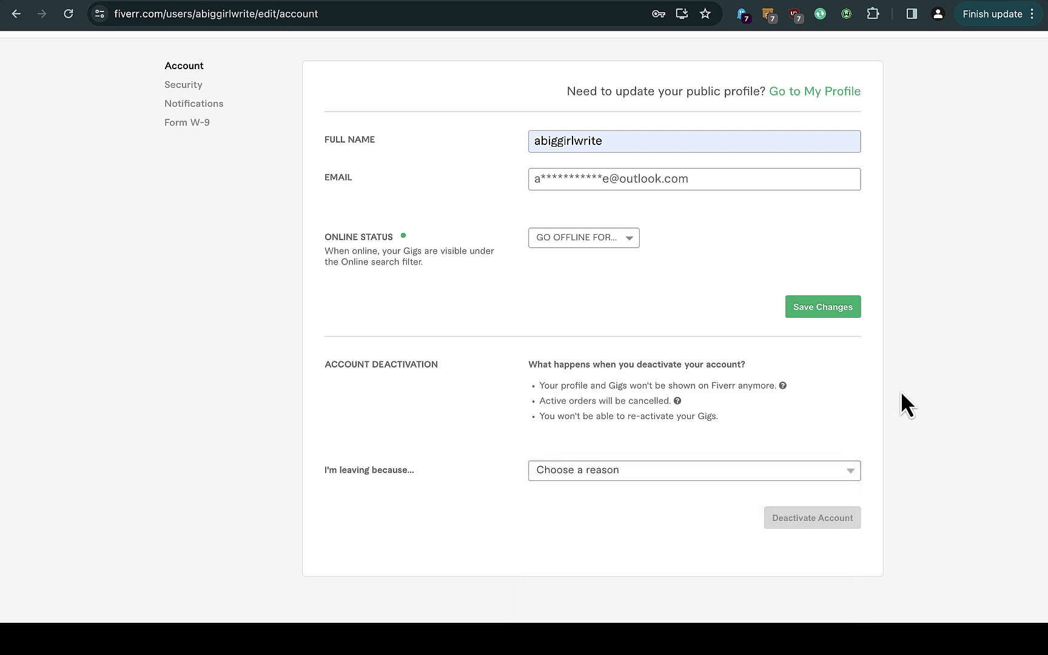